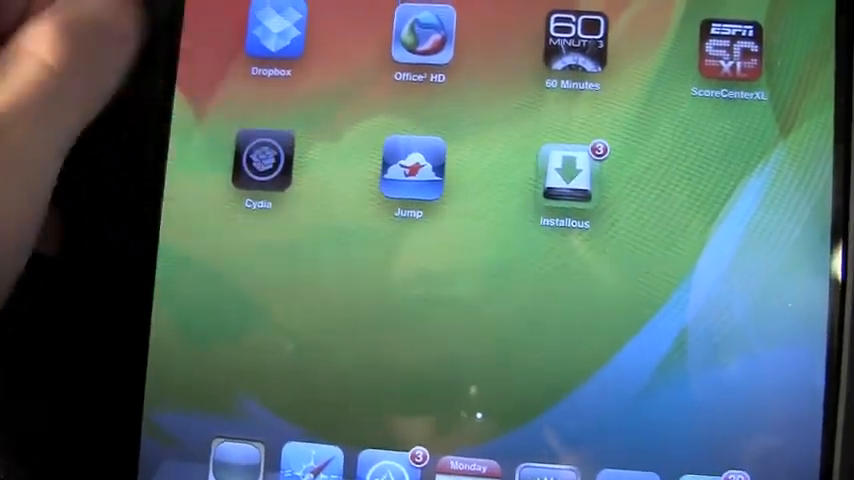
# Launch Cydia from the iPad home screen
pyautogui.click(262, 163)
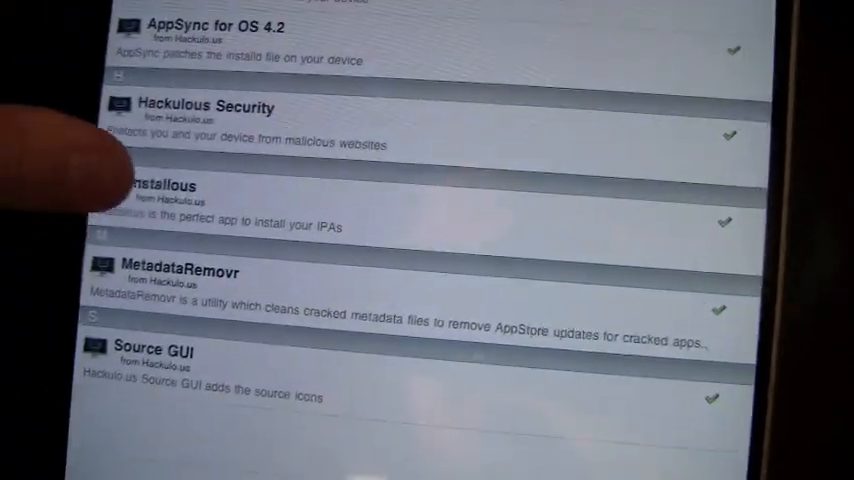
# Scroll through the installed Hackulo.us packages in Cydia, including Installous and AppSync
pyautogui.scroll(3)
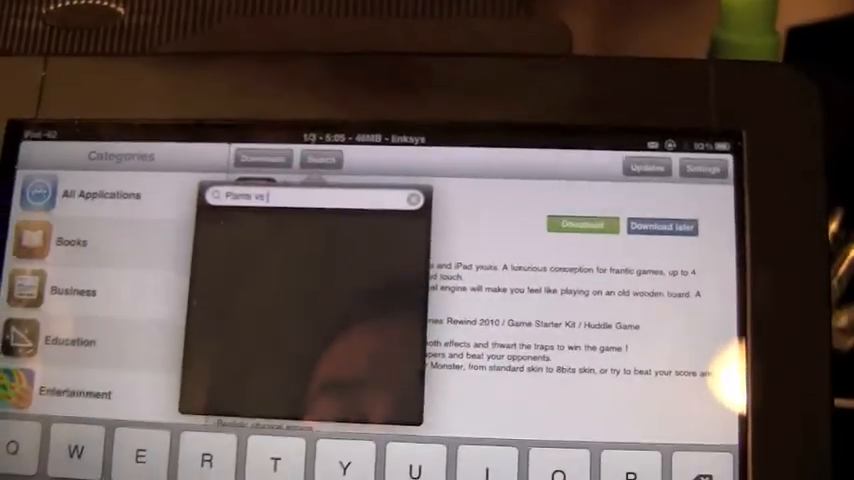
# Search Installous for 'Plants vs zombies'
pyautogui.write('zombies')
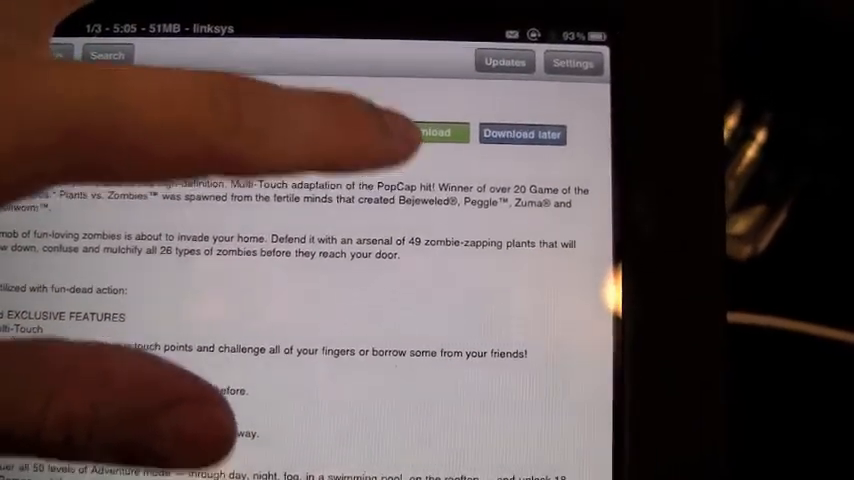
# Download Plants vs. Zombies HD from its Installous detail page
pyautogui.click(572, 62)
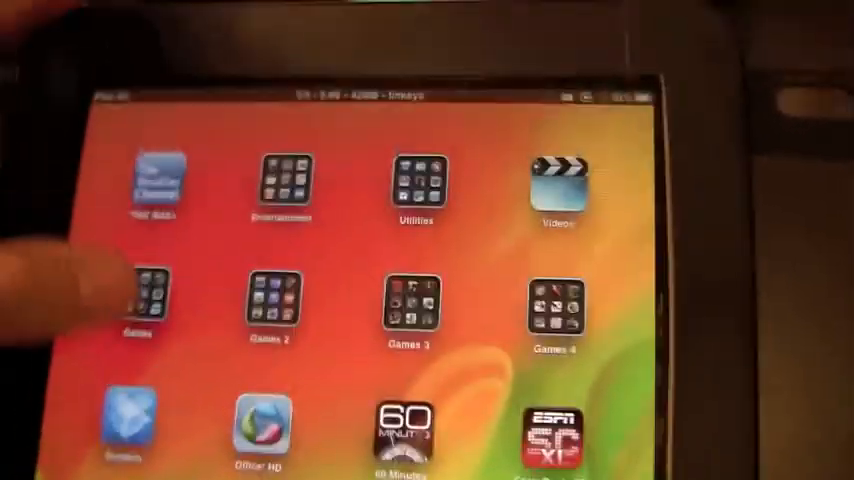
# Open the first Games folder and scroll through games like Angry Birds and Infinity Blade
pyautogui.click(147, 300)
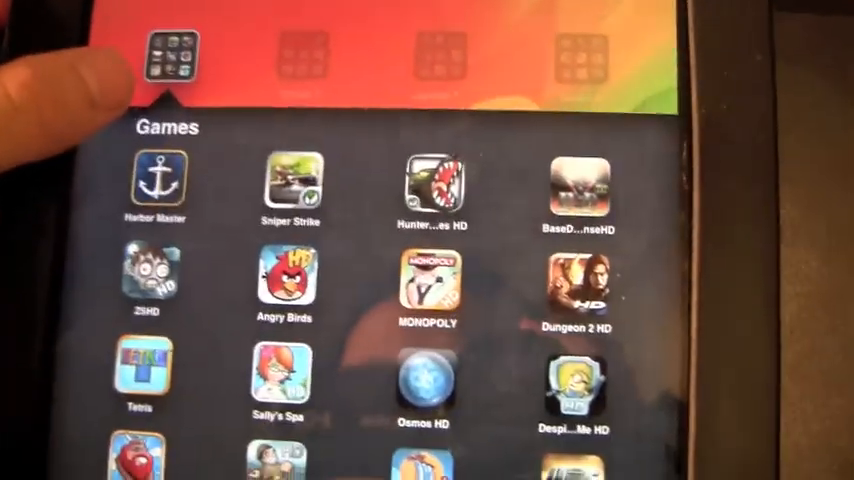
pyautogui.scroll(-3)
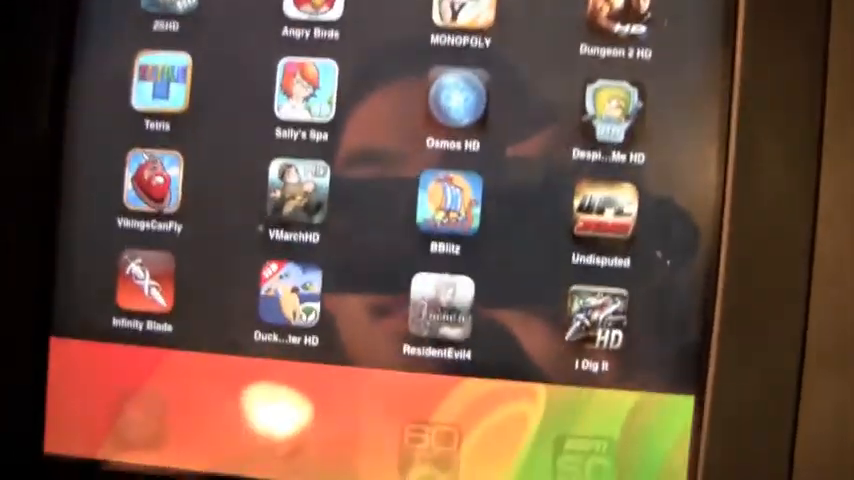